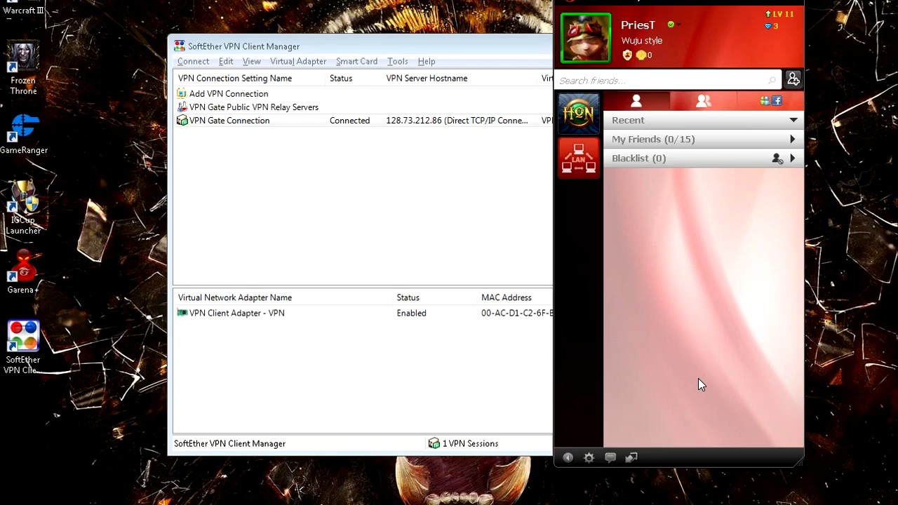
pyautogui.moveTo(578, 157)
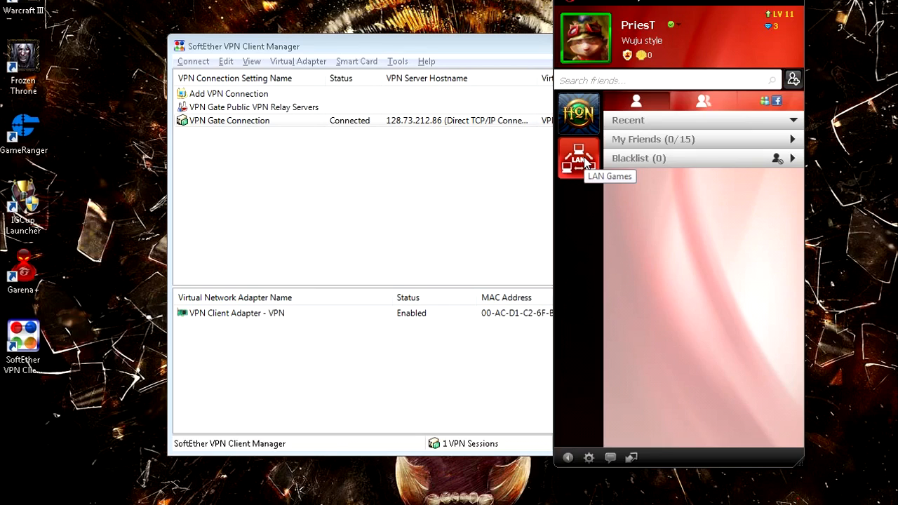
pyautogui.moveTo(578, 157)
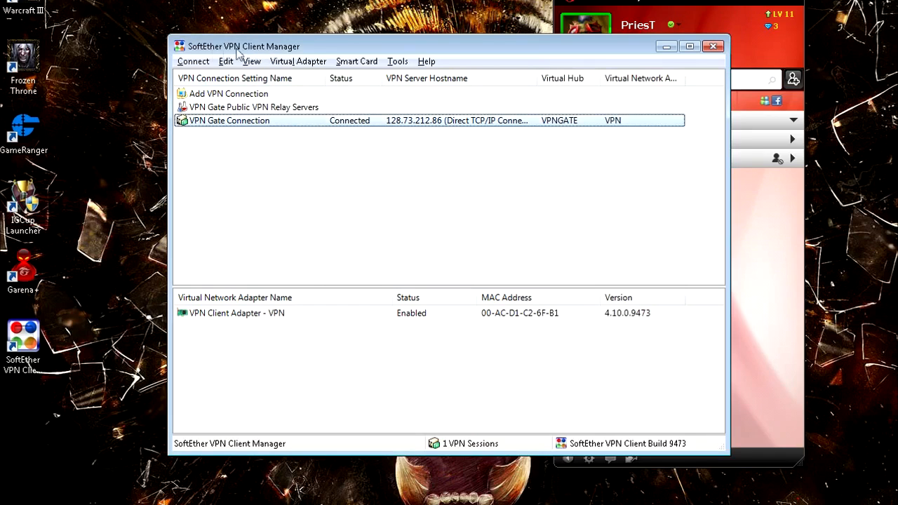
pyautogui.moveTo(213, 55)
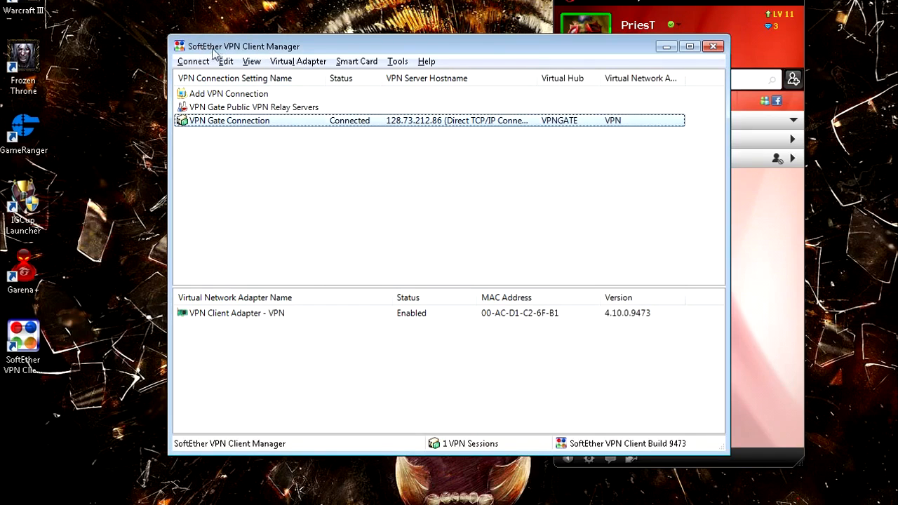
pyautogui.moveTo(452, 68)
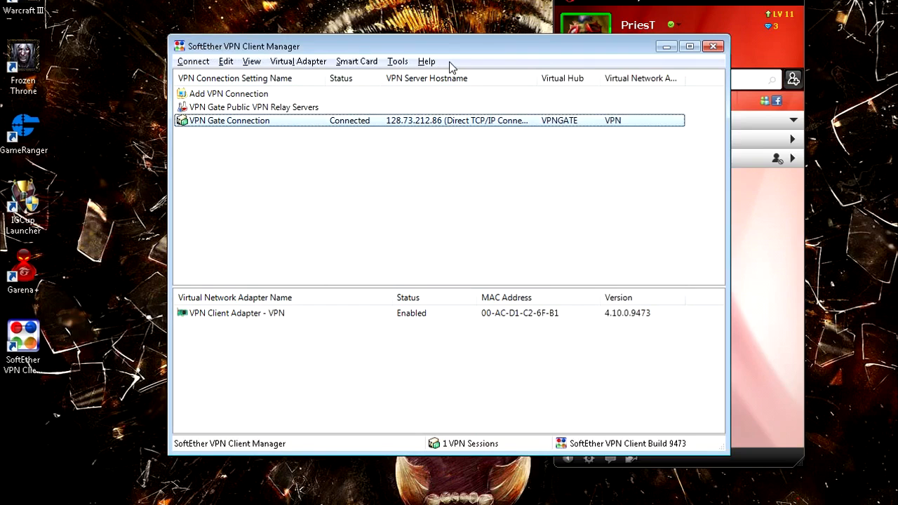
pyautogui.moveTo(664, 47)
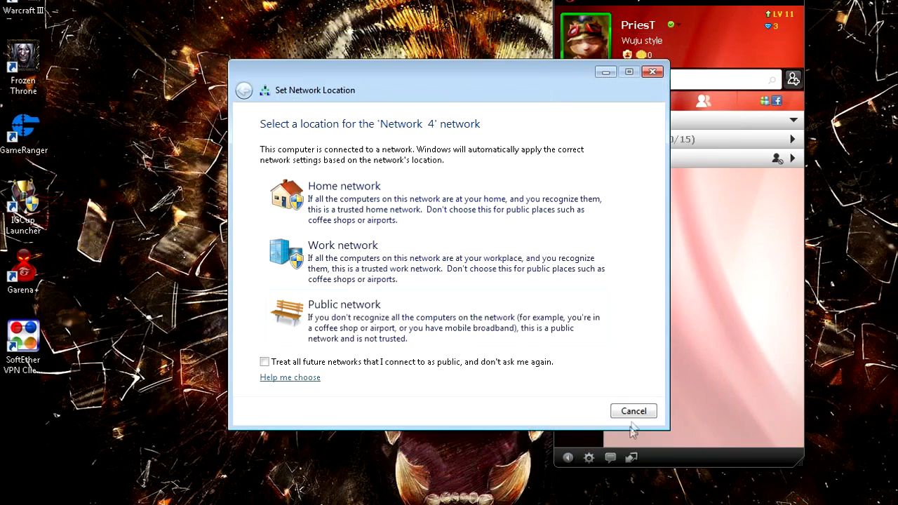
pyautogui.click(631, 410)
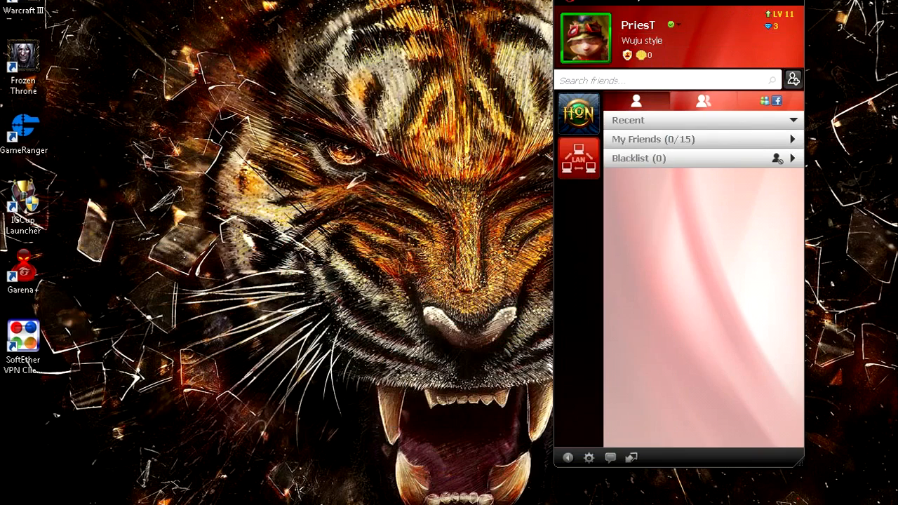
pyautogui.click(631, 457)
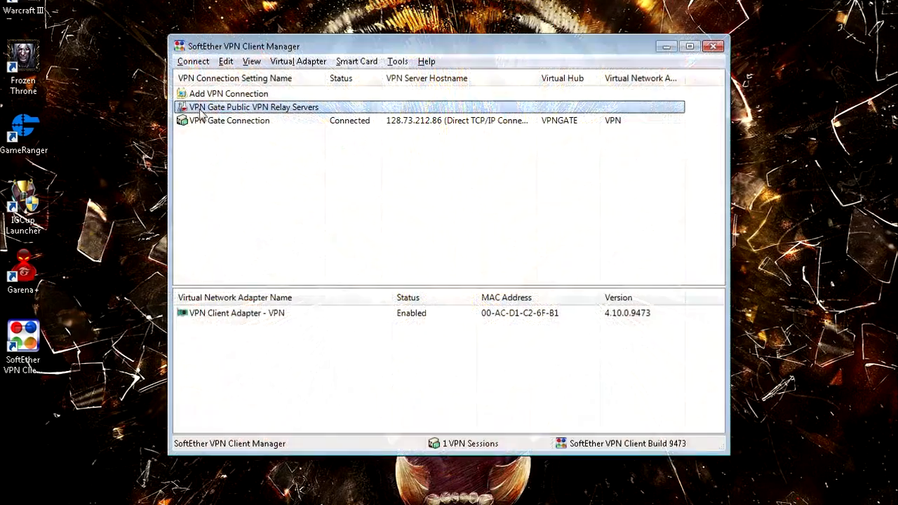
pyautogui.moveTo(284, 115)
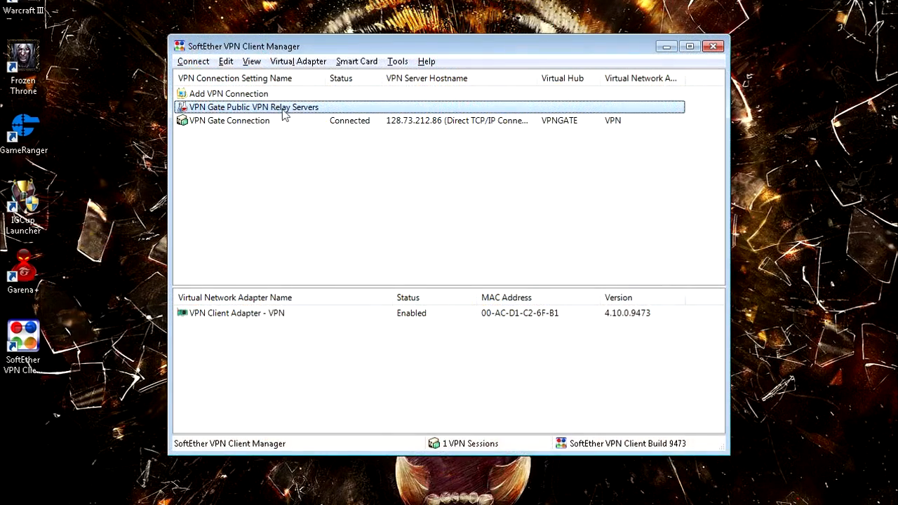
pyautogui.click(230, 121)
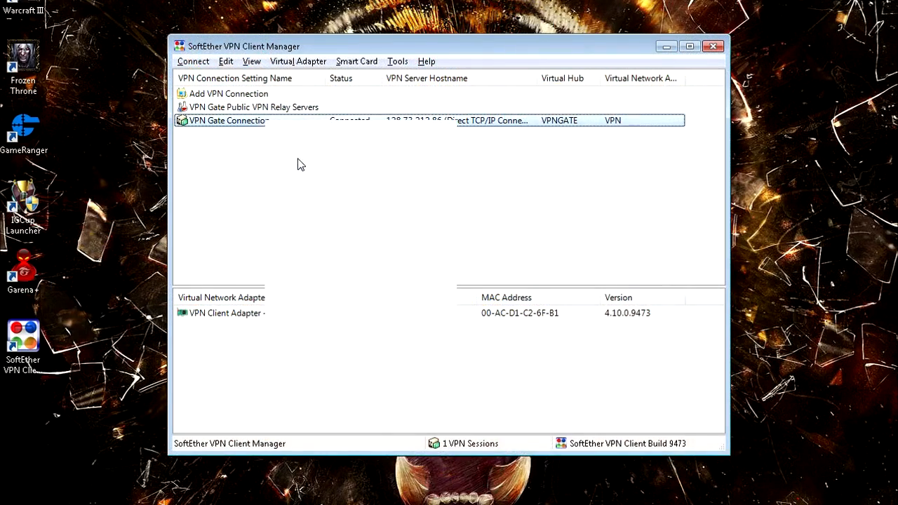
# - Select the Russian Federation relay server vpn126895484.opengw.net from the VPN Gate public relay list
pyautogui.doubleClick(252, 107)
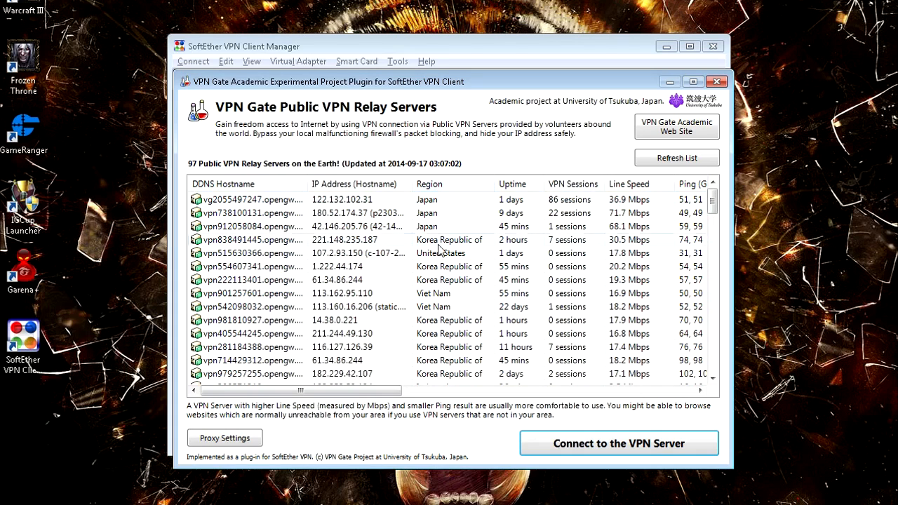
pyautogui.scroll(-3)
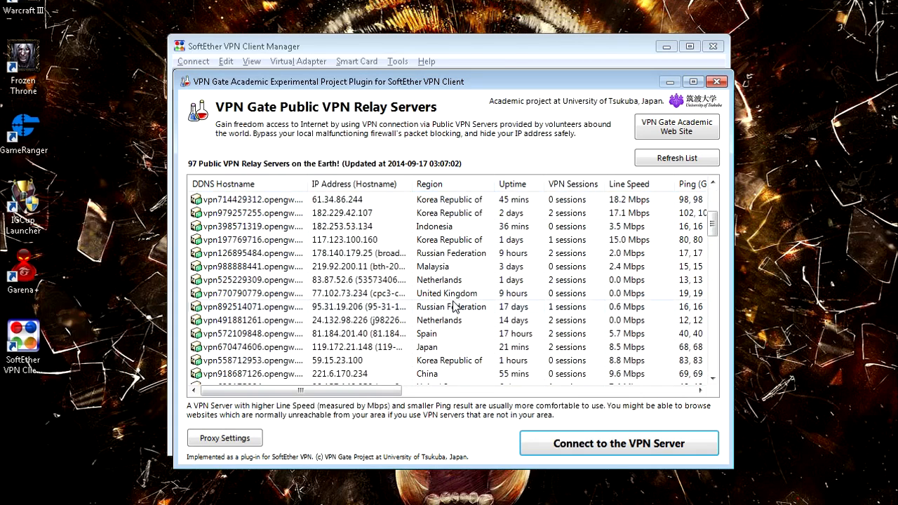
pyautogui.click(449, 252)
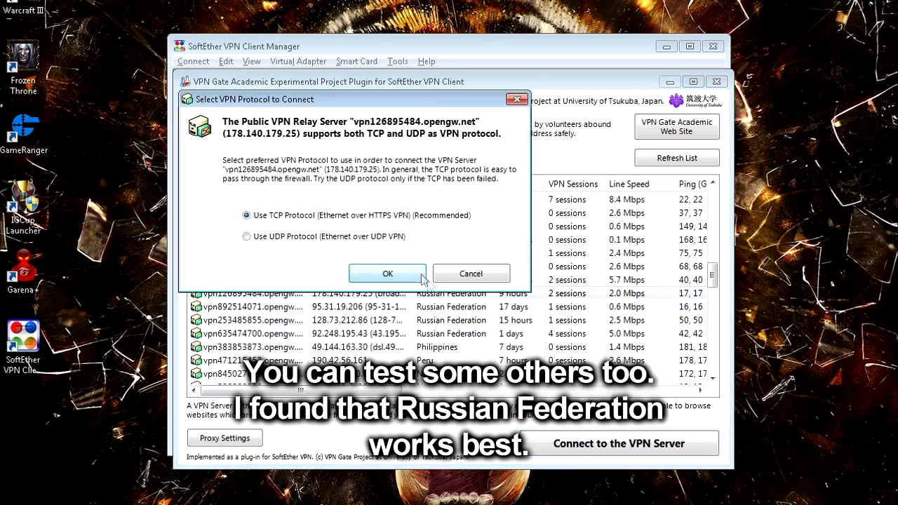
# - Connect to the Russian server 178.140.179.25 over TCP, dismiss the notice and launch Garena
pyautogui.click(387, 273)
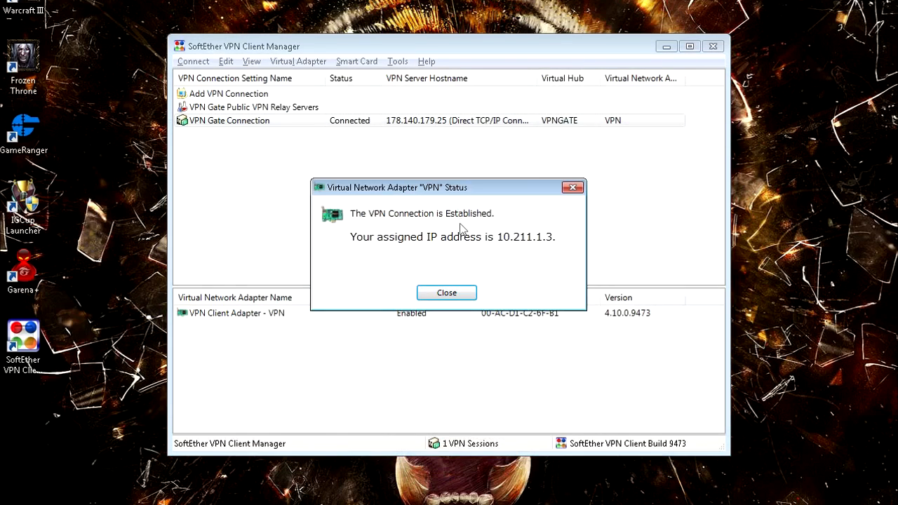
pyautogui.click(446, 293)
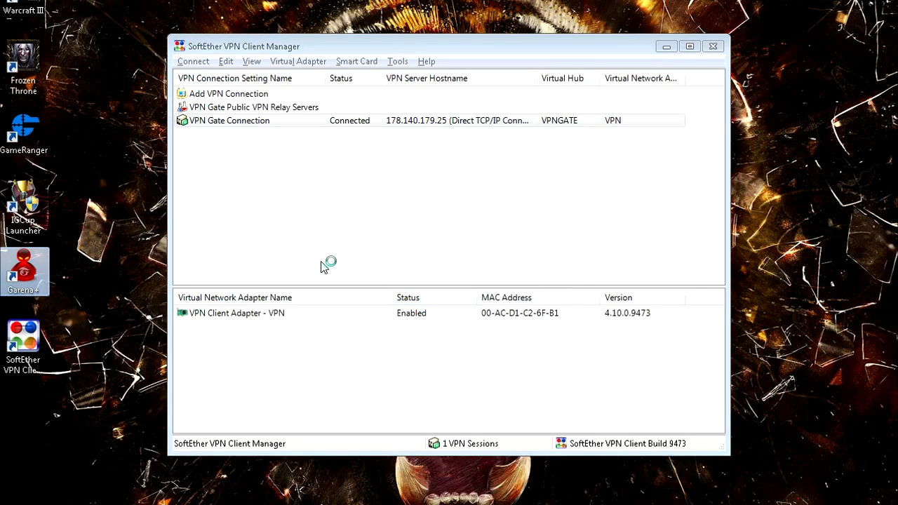
pyautogui.doubleClick(24, 272)
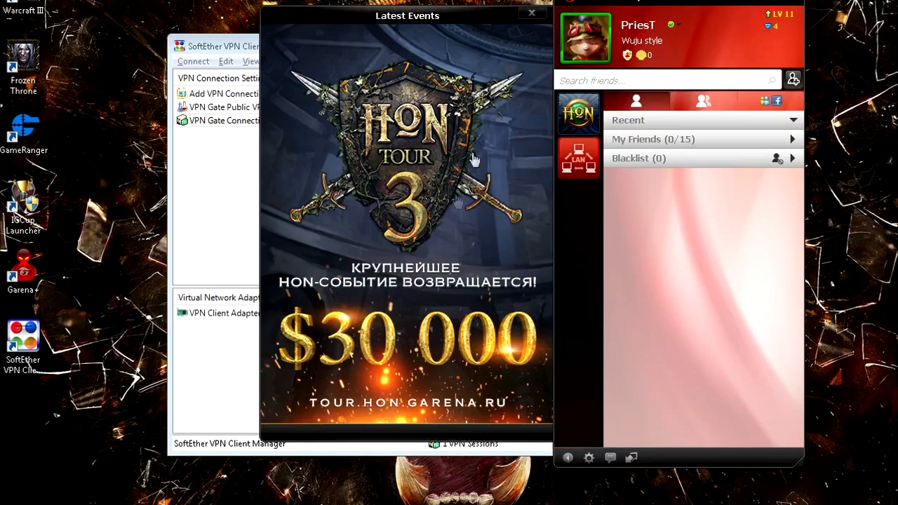
# - Close Garena's Latest Events popup and head to the LAN games section
pyautogui.click(530, 12)
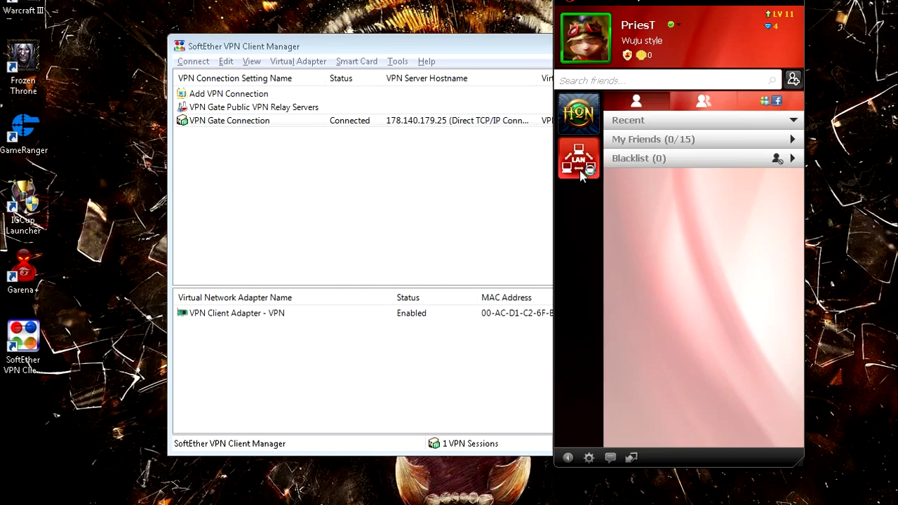
pyautogui.click(578, 162)
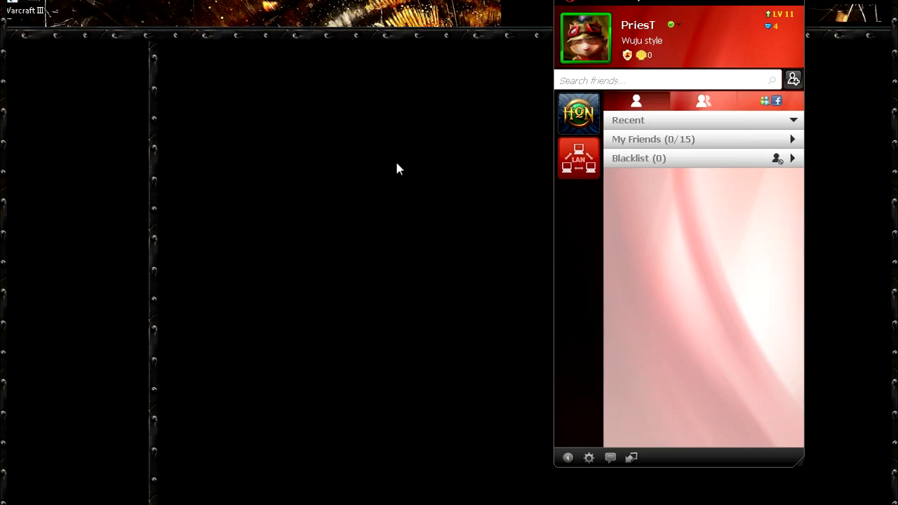
# - Enter the War3 RPG LAN game lobby listing Bulgaria rooms
pyautogui.click(191, 14)
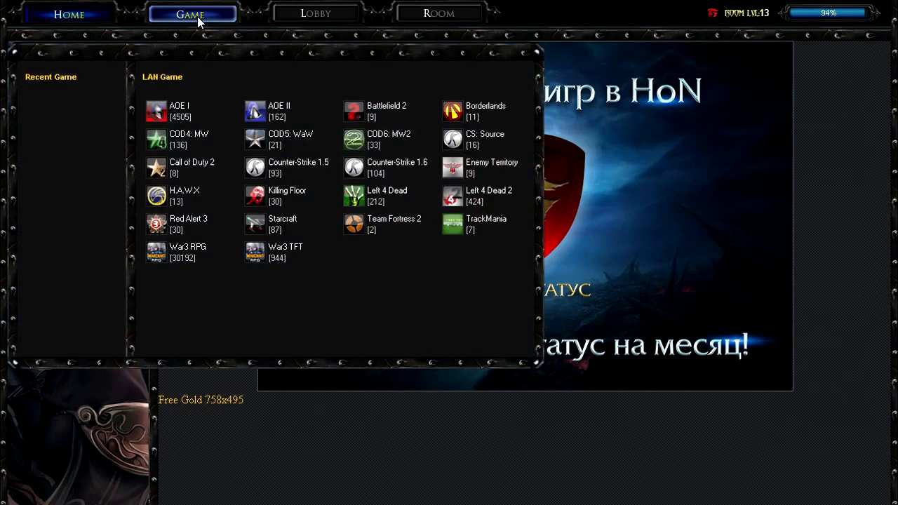
pyautogui.moveTo(167, 263)
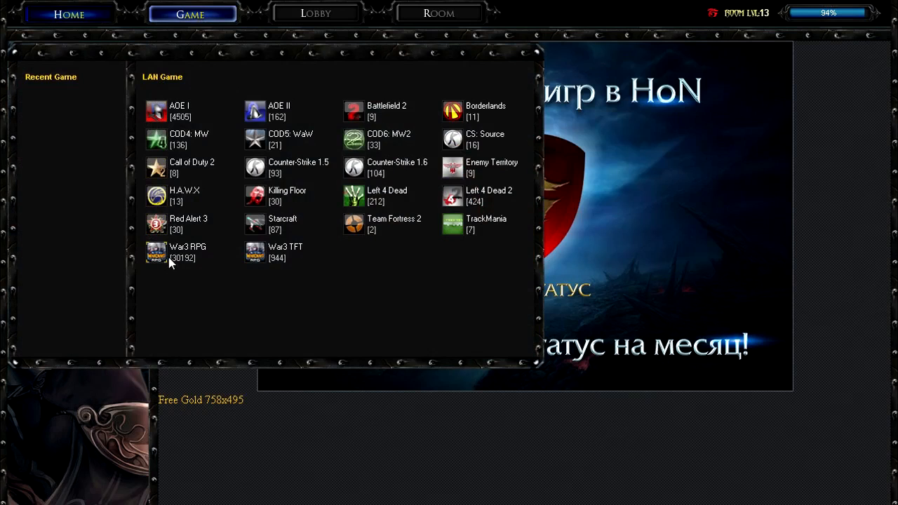
pyautogui.click(314, 14)
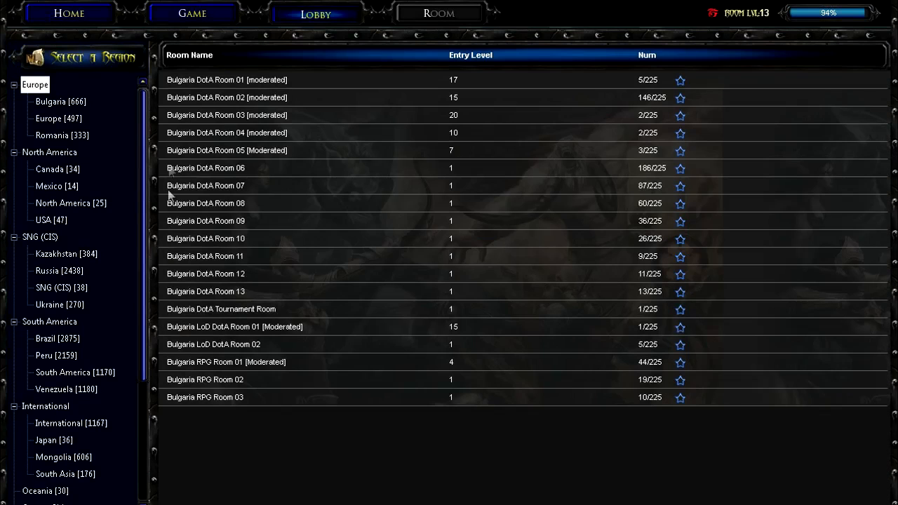
pyautogui.moveTo(133, 77)
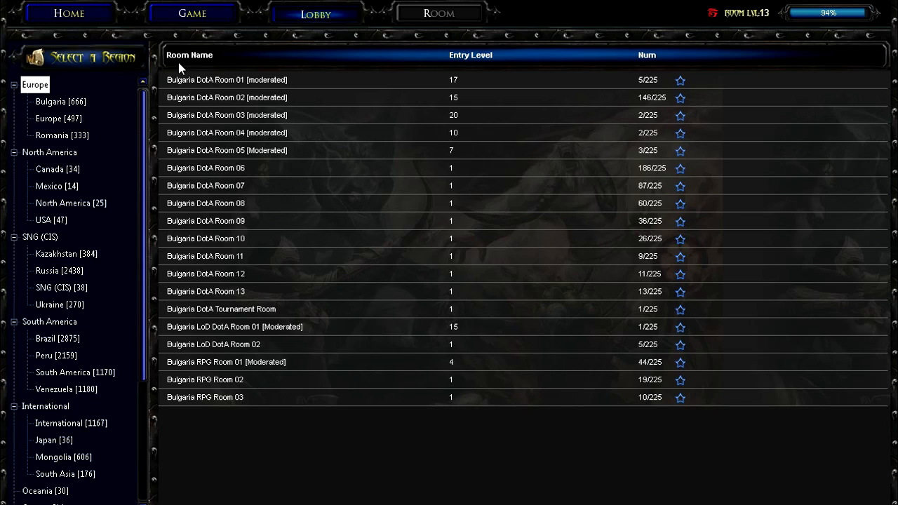
pyautogui.moveTo(146, 283)
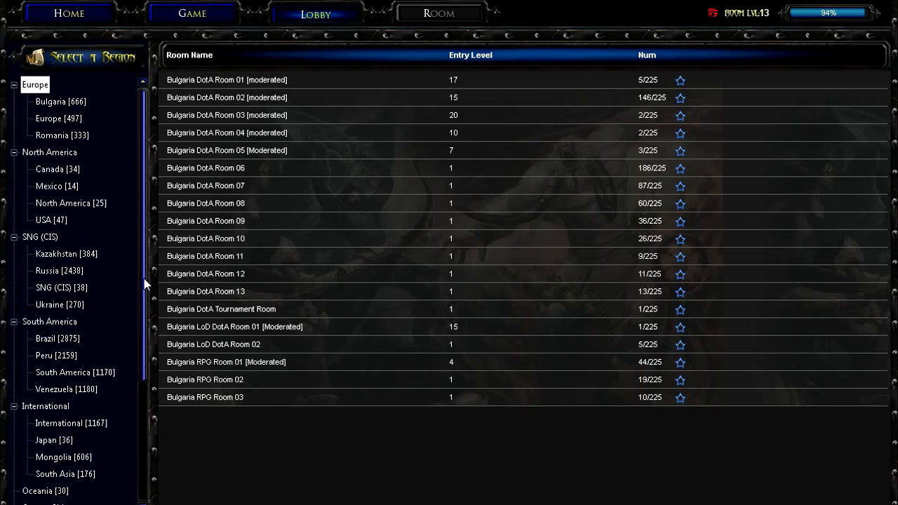